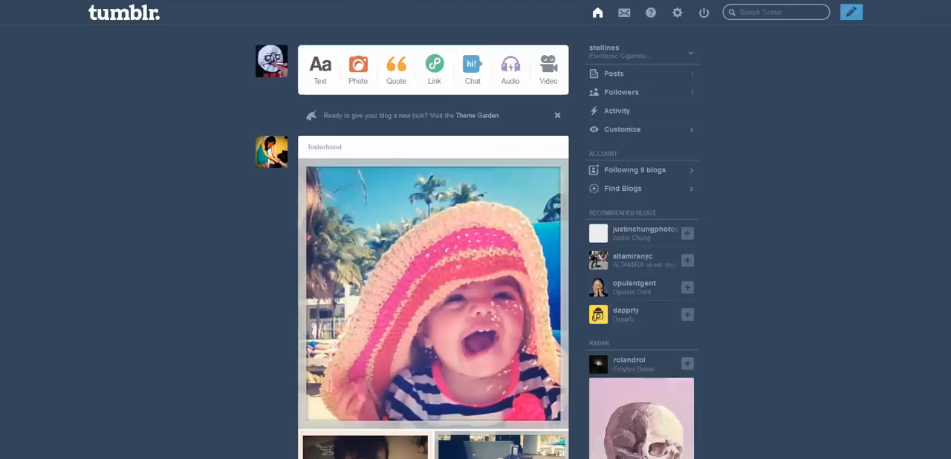
mouse_move(365, 45)
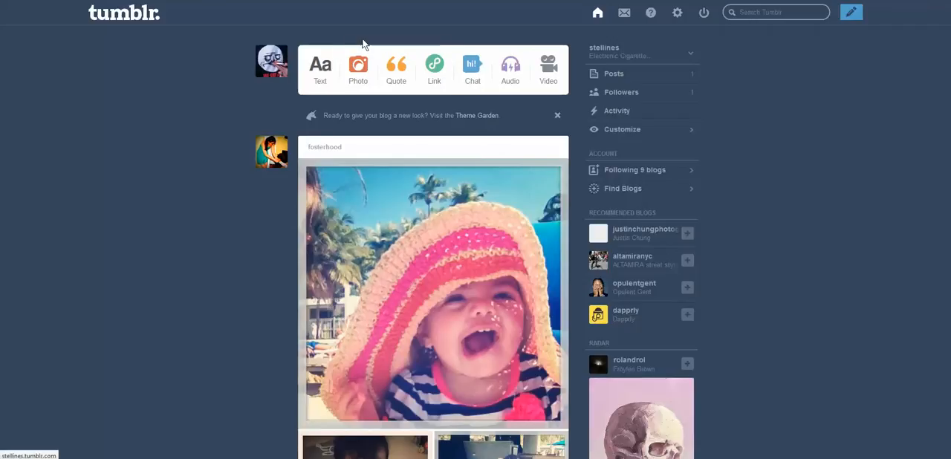
mouse_move(613, 72)
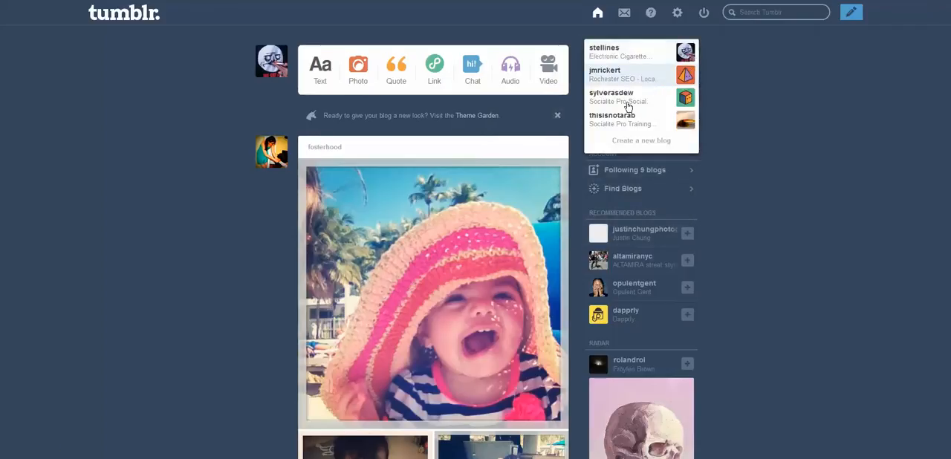
mouse_move(624, 54)
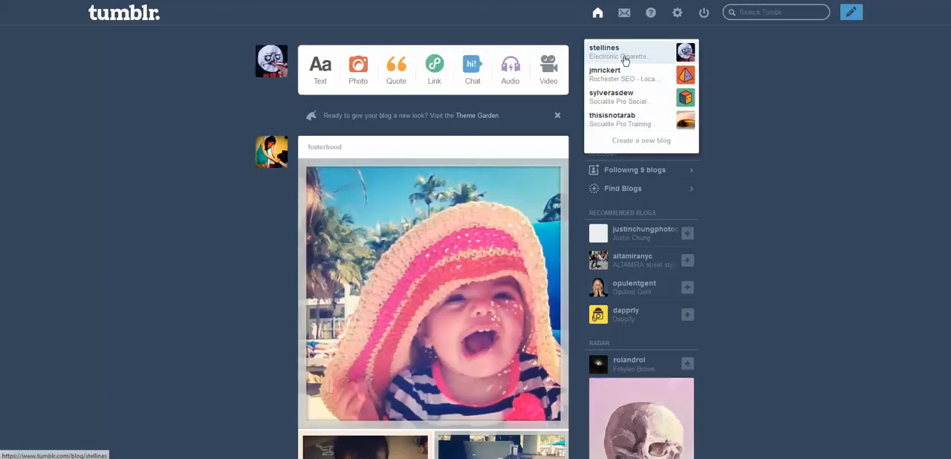
mouse_move(631, 119)
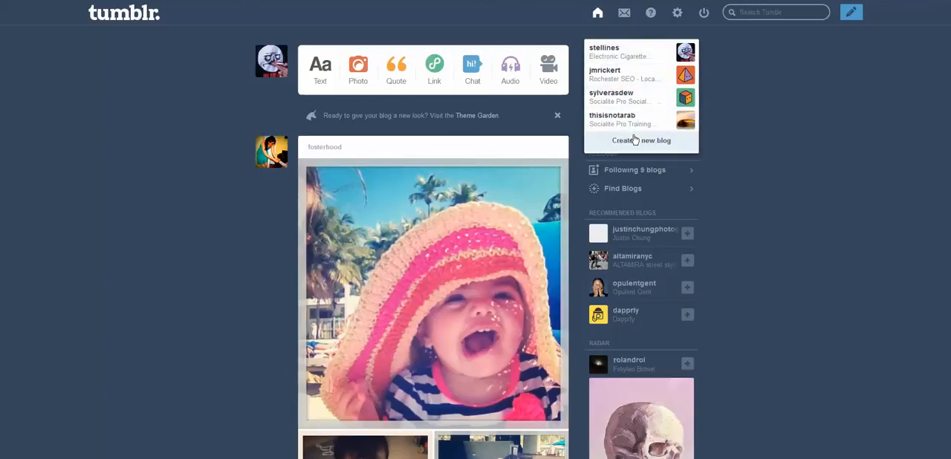
mouse_move(653, 145)
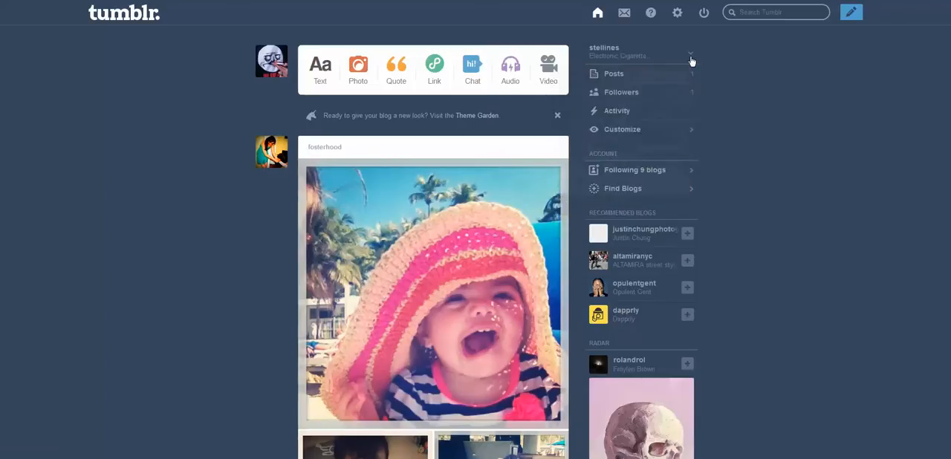
Open the dashboard's blog switcher to list the account's four blogs and 'Create a new blog'
left_click(691, 59)
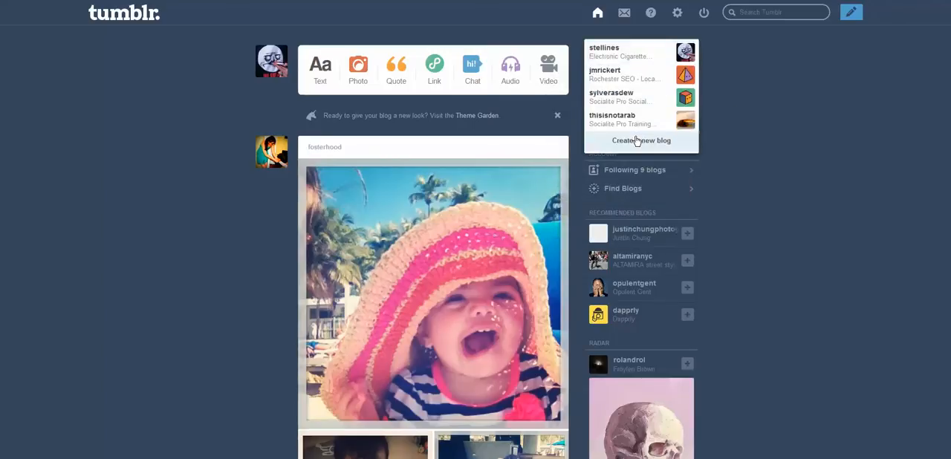
Try 'wendfarm' from the Notepad list as the new blog URL, which Tumblr reports as claimed
left_click(641, 141)
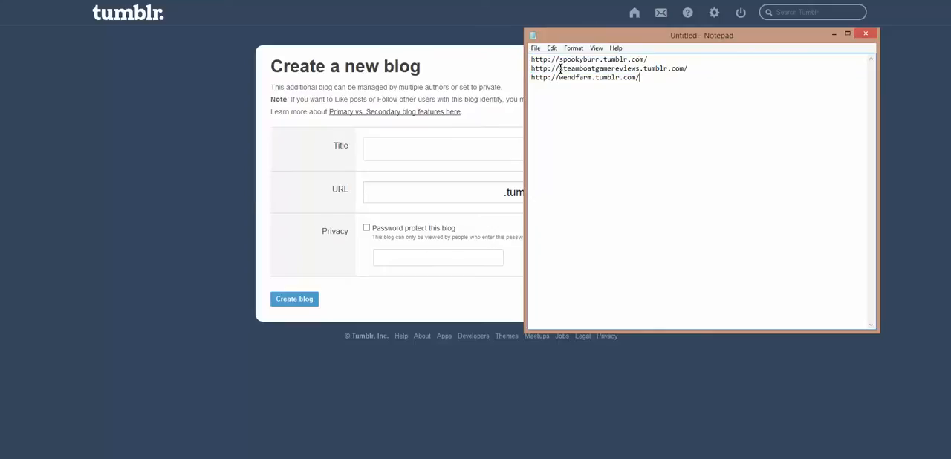
double_click(582, 78)
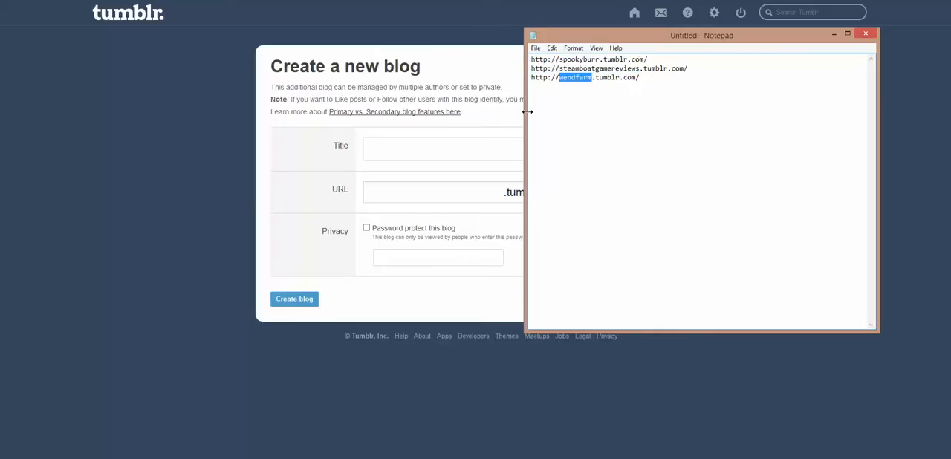
left_click(866, 33)
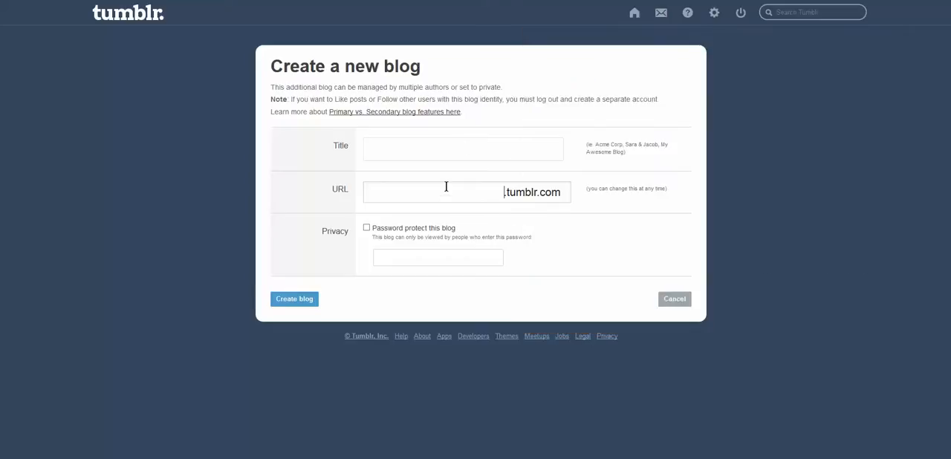
type("wendfarm")
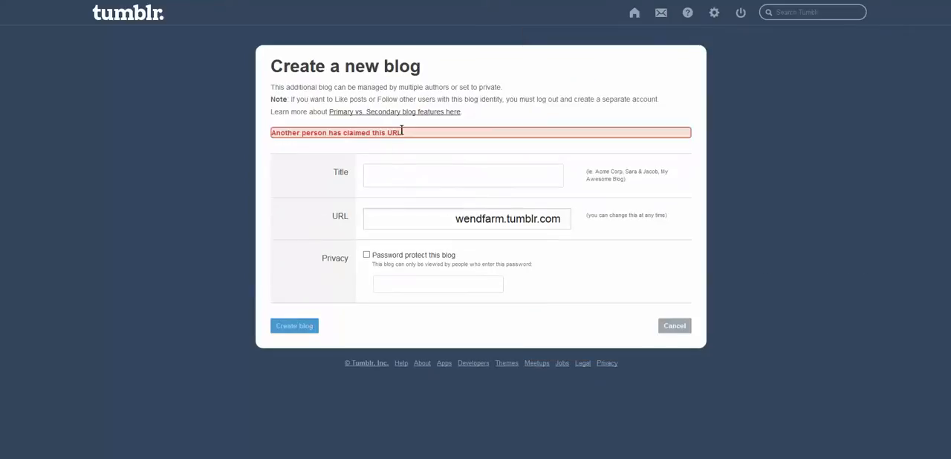
triple_click(336, 132)
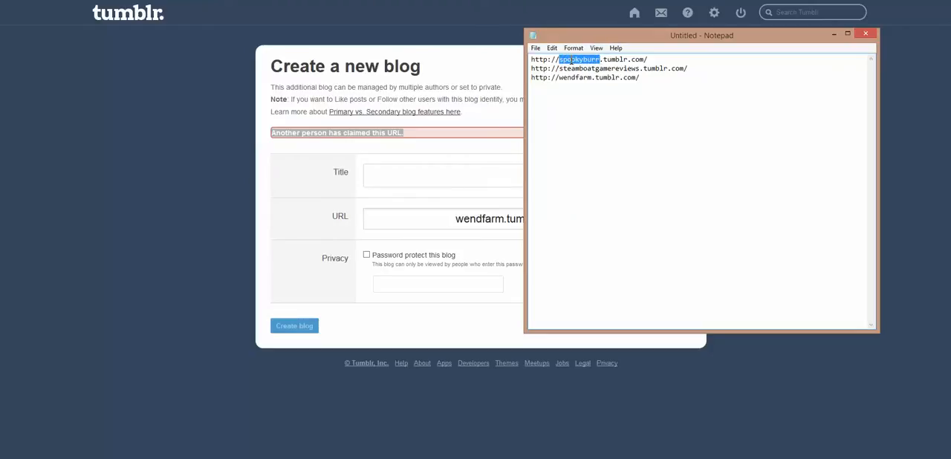
Copy 'spookyburr' from the Notepad list to replace wendfarm as the URL
left_click(603, 59)
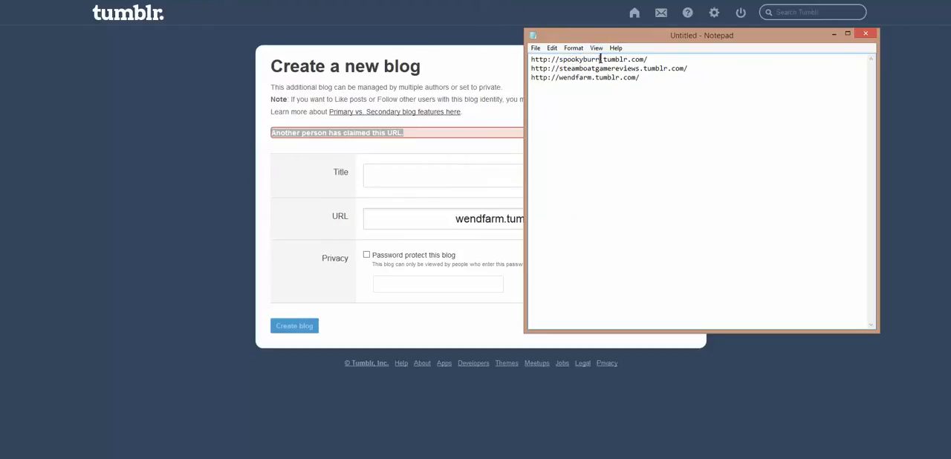
double_click(575, 59)
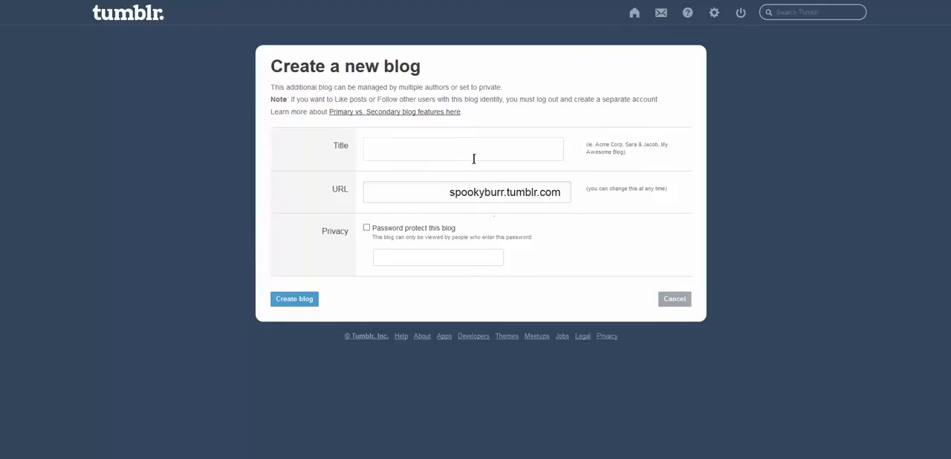
Title the new blog 'New York City Local SEO Company', inserting the missing 'City'
left_click(463, 149)
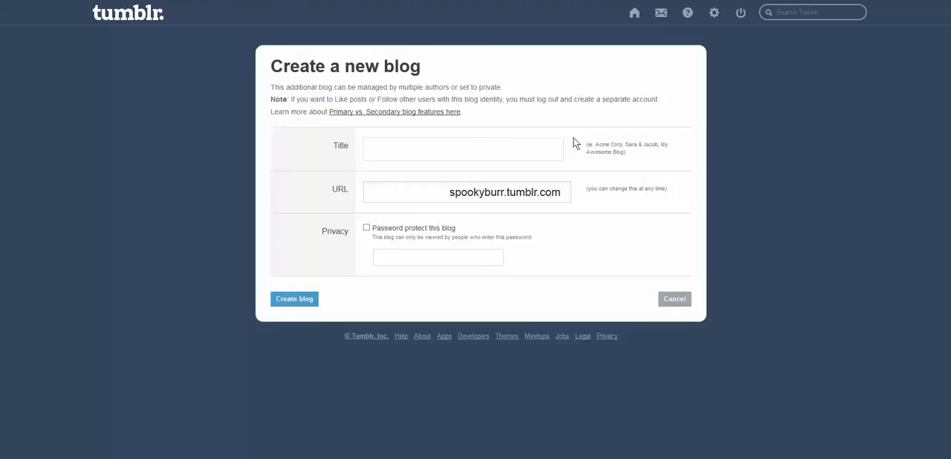
type("N")
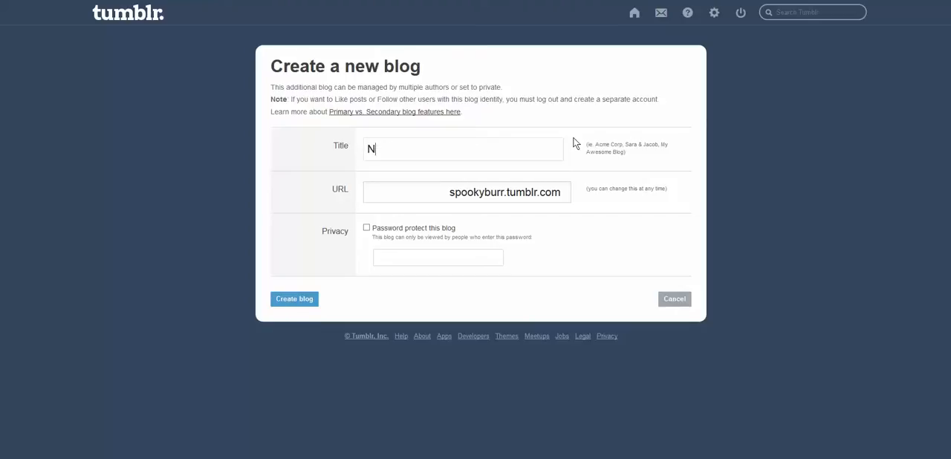
type("ew York Local")
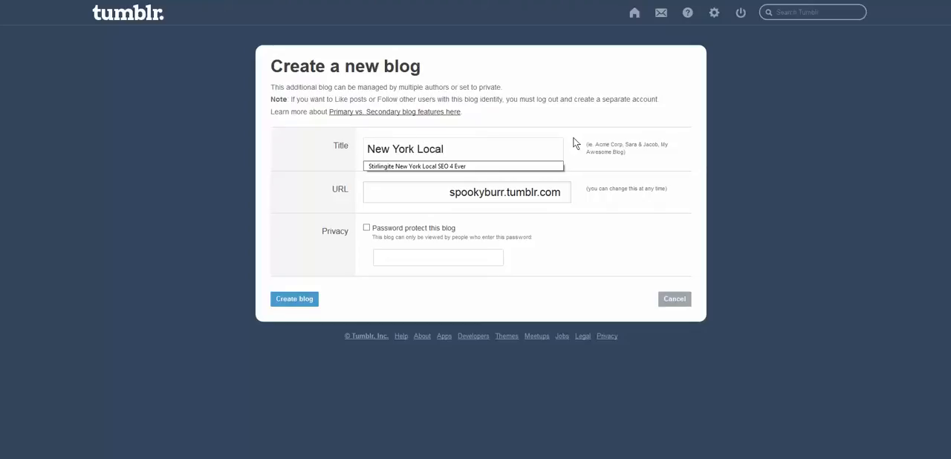
type("SEO")
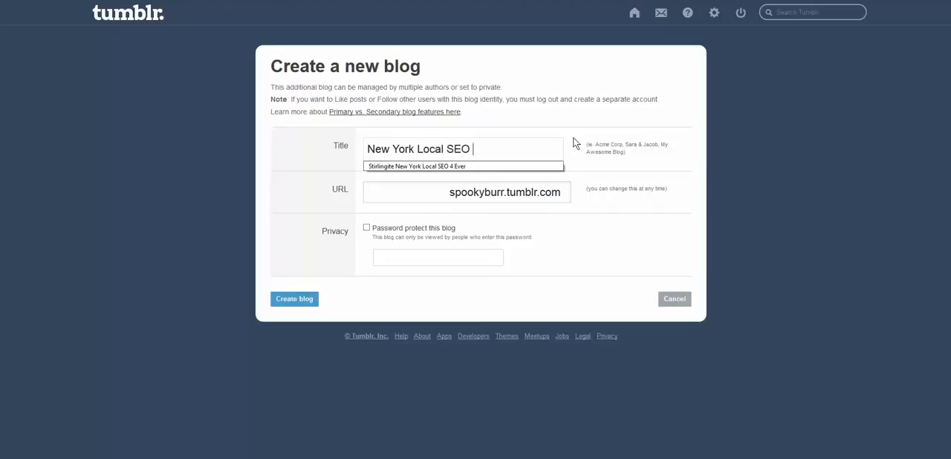
type("Comapny")
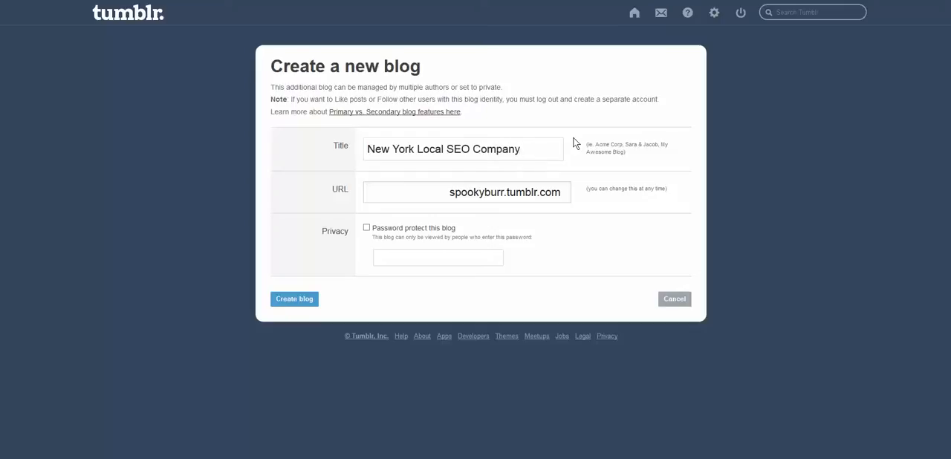
left_click(407, 150)
type(" City")
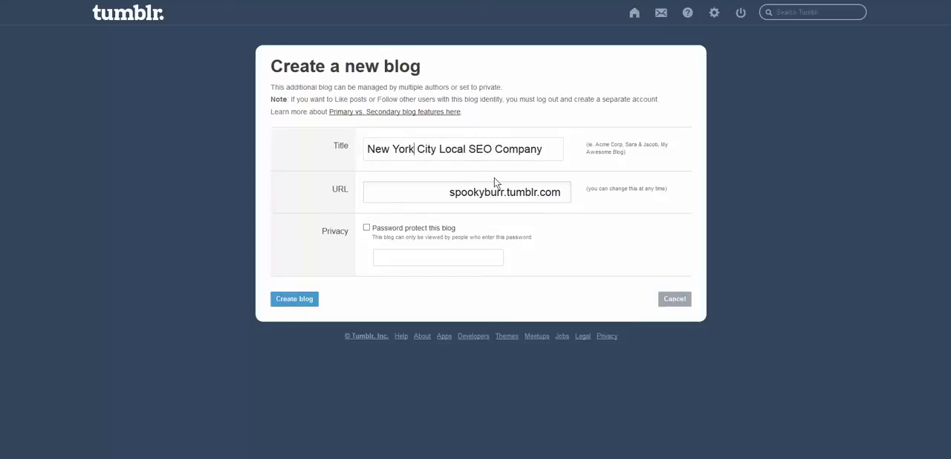
mouse_move(450, 192)
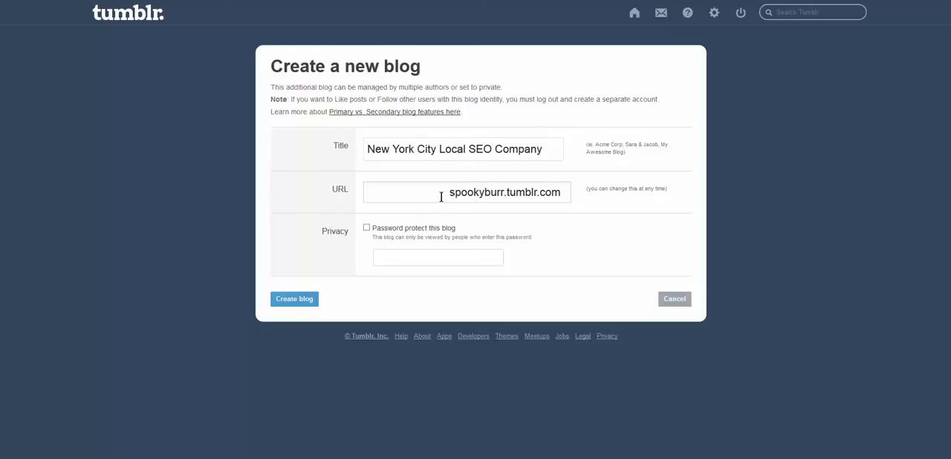
mouse_move(441, 193)
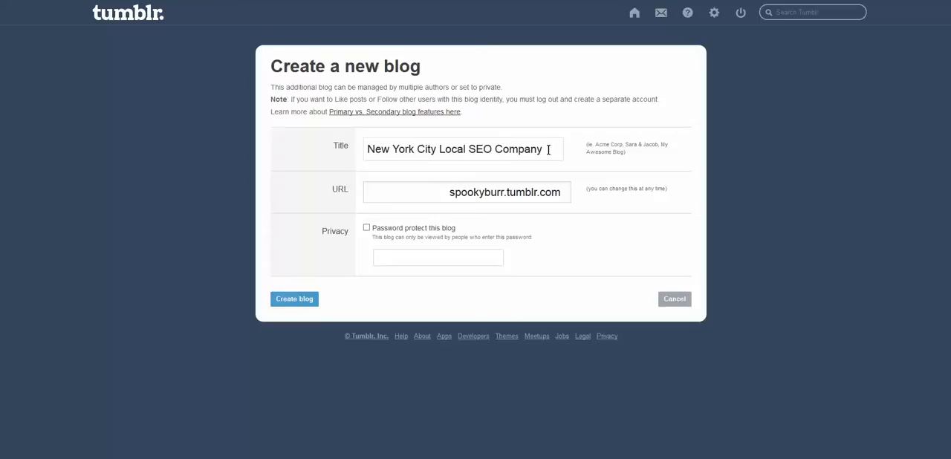
triple_click(456, 149)
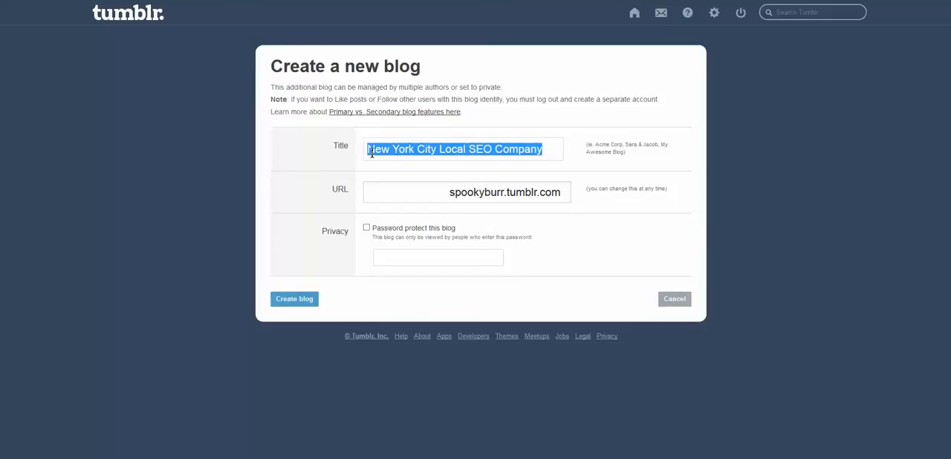
left_click(545, 148)
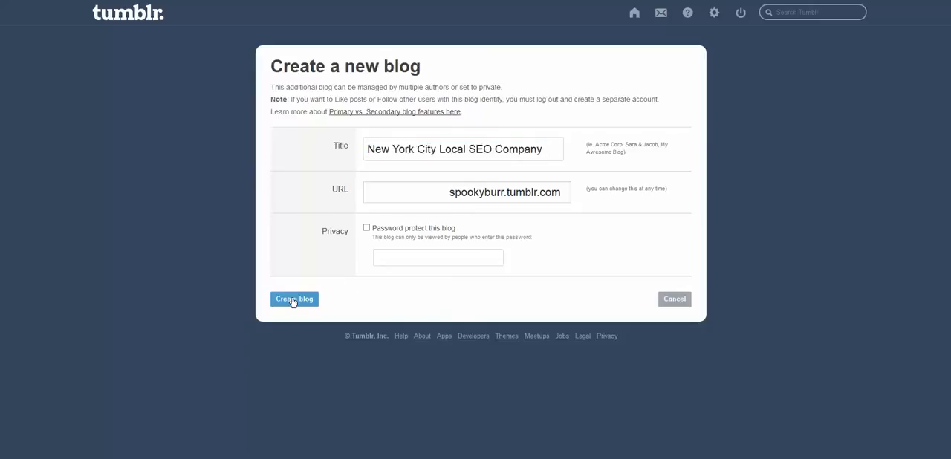
Create the spookyburr blog and open it from the blog list
left_click(293, 298)
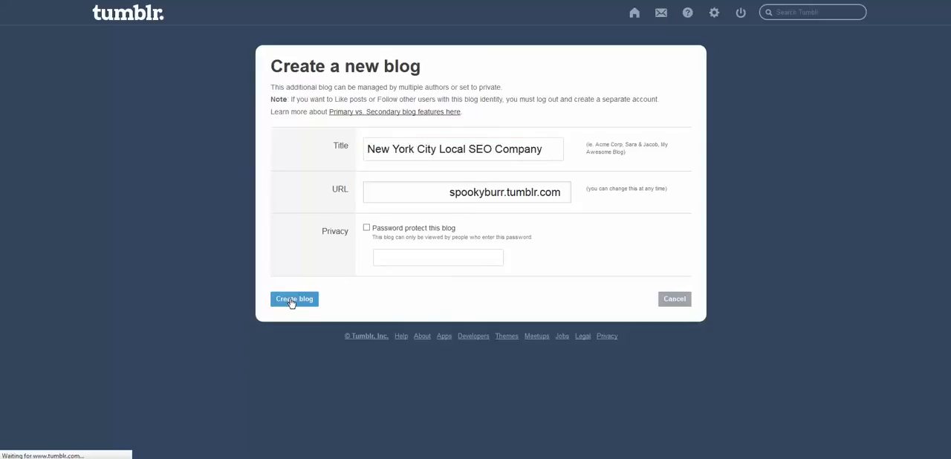
left_click(294, 299)
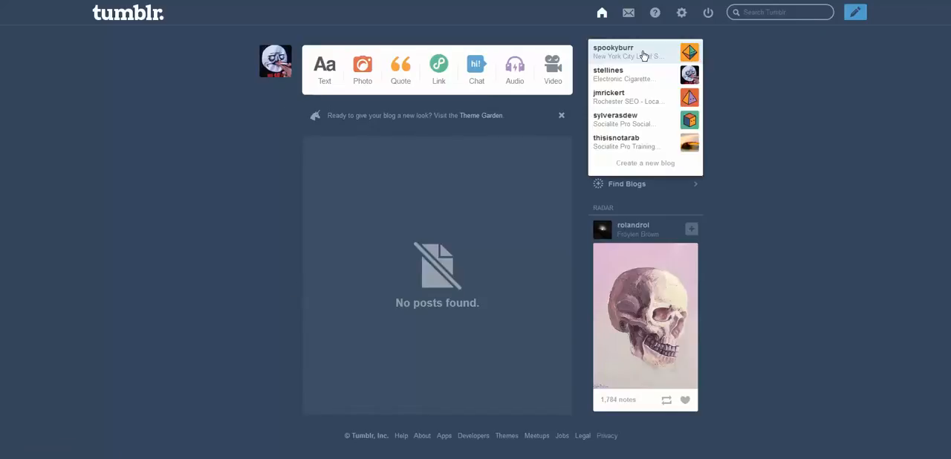
left_click(636, 52)
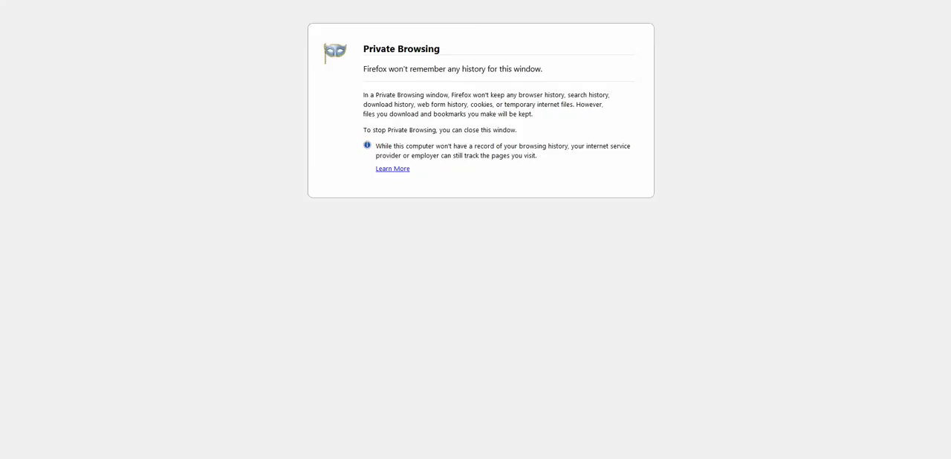
mouse_move(430, 16)
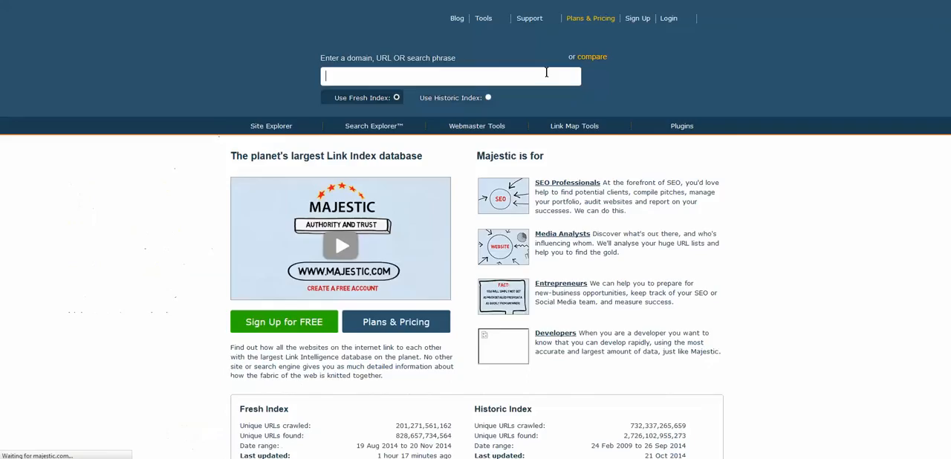
type("http://spookyburr.tumblr.com/")
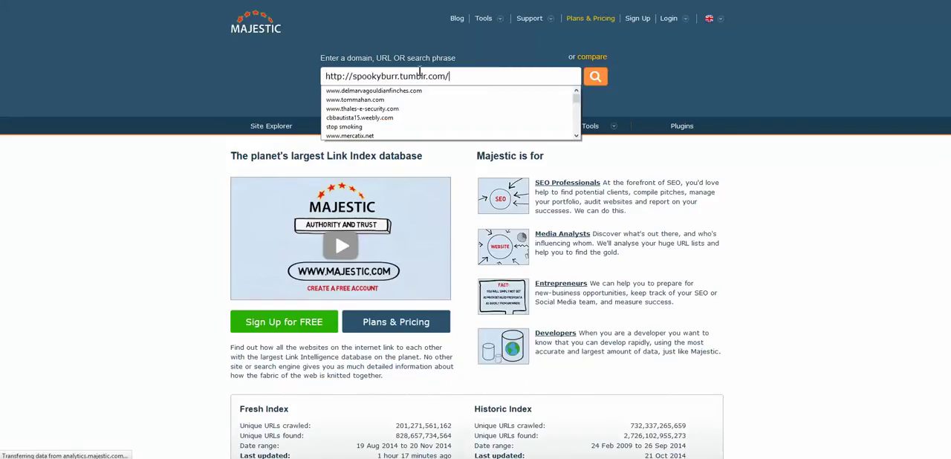
left_click(595, 77)
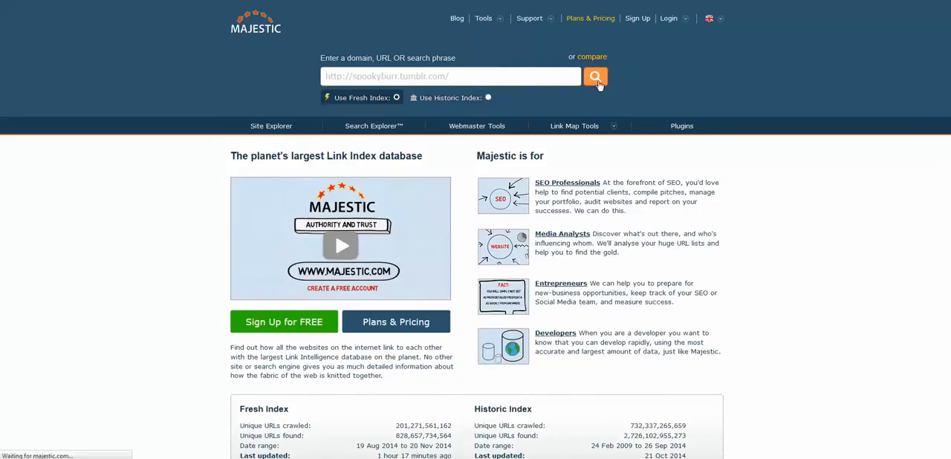
left_click(595, 77)
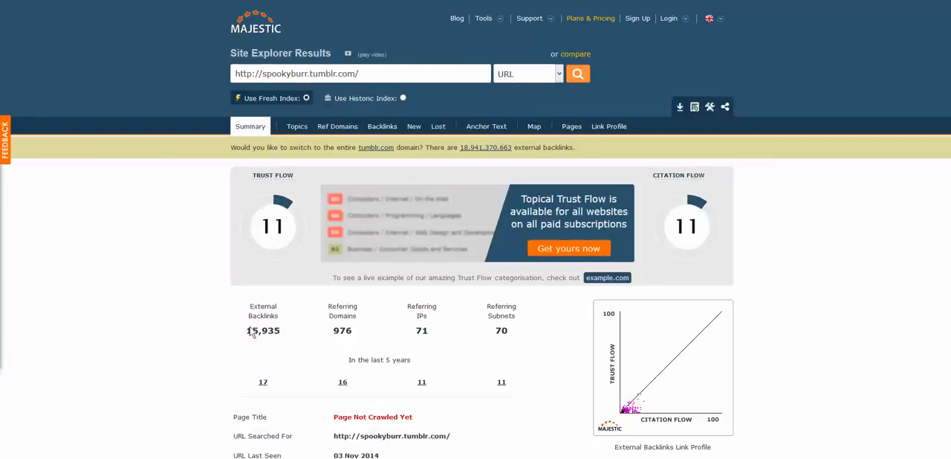
double_click(263, 330)
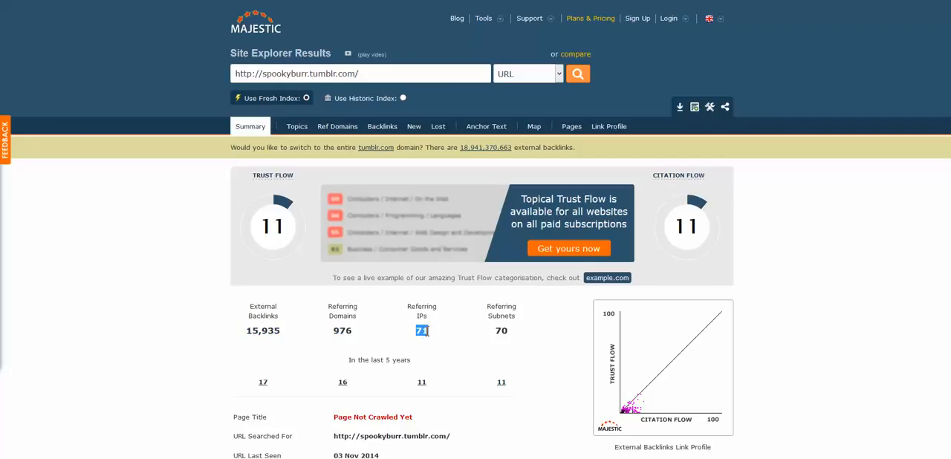
mouse_move(381, 127)
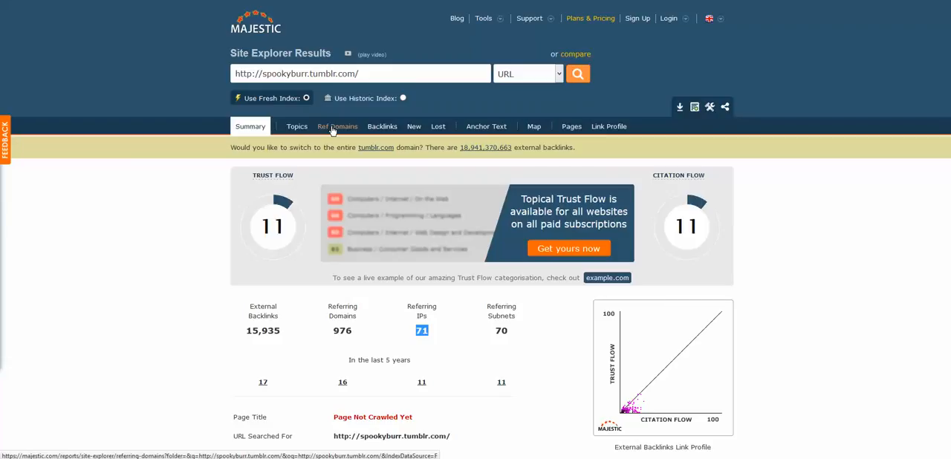
Browse the referring domains for spookyburr.tumblr.com, led by janersm.net with 8,174 backlinks
left_click(337, 127)
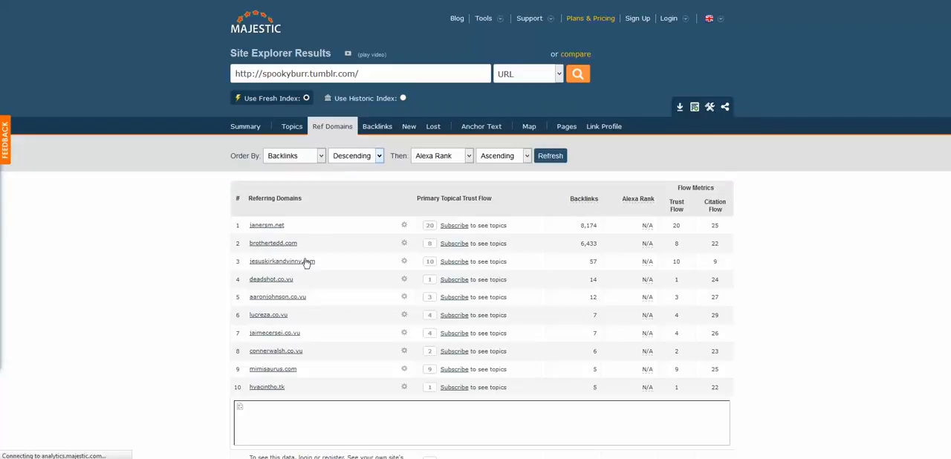
scroll("down", 3)
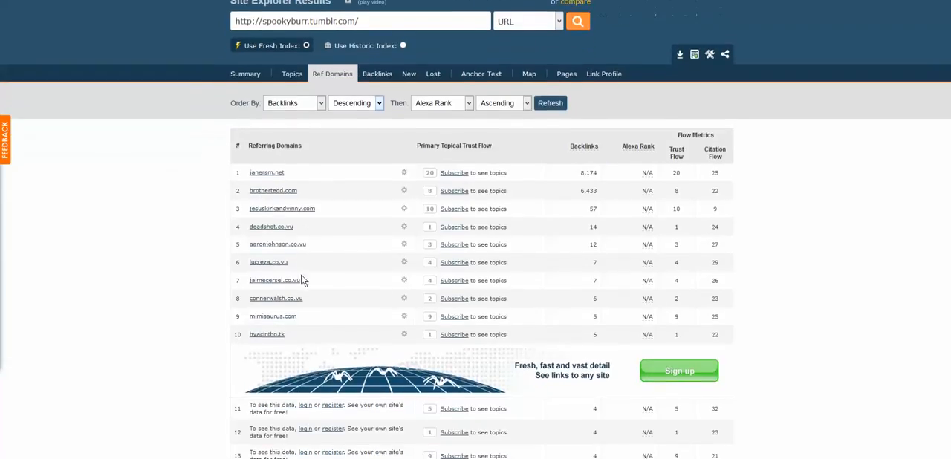